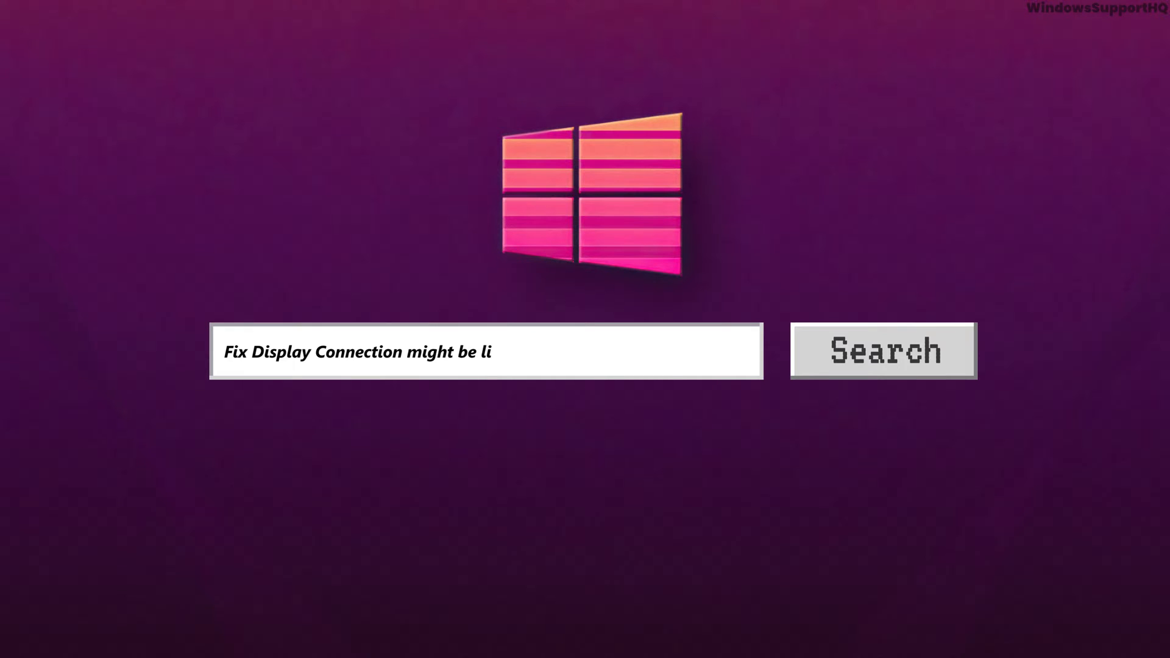
# Step: Search for the Run app and launch Device Manager with devmgmt.msc
pyautogui.write('mited error on Windows 11 or 10')
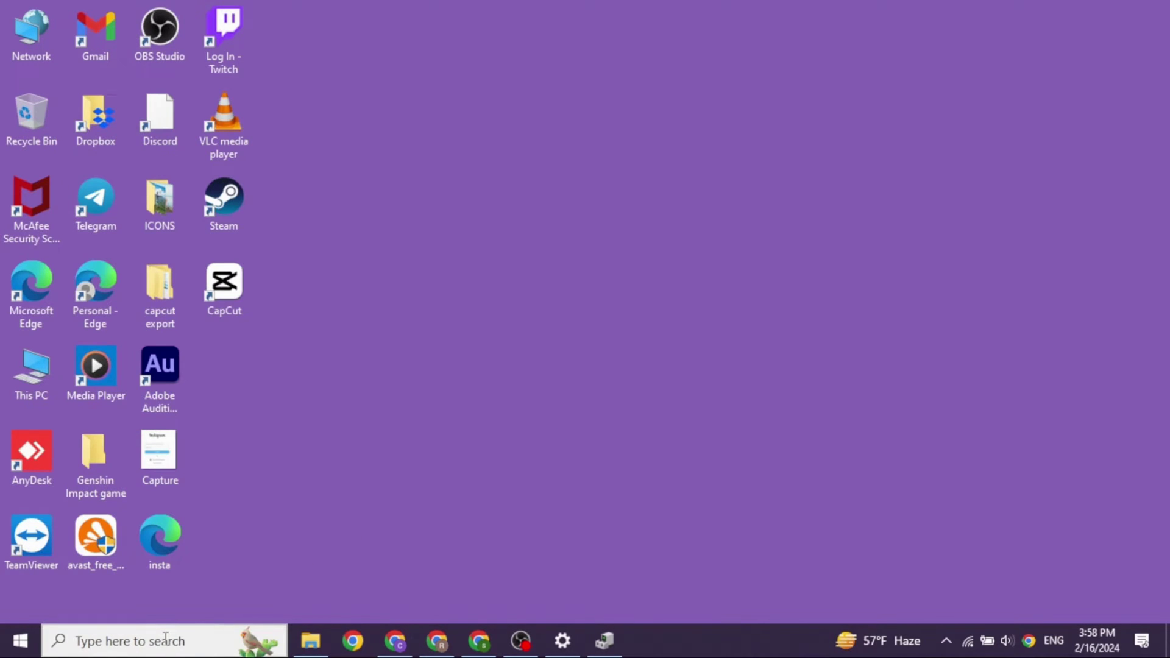
pyautogui.write('run')
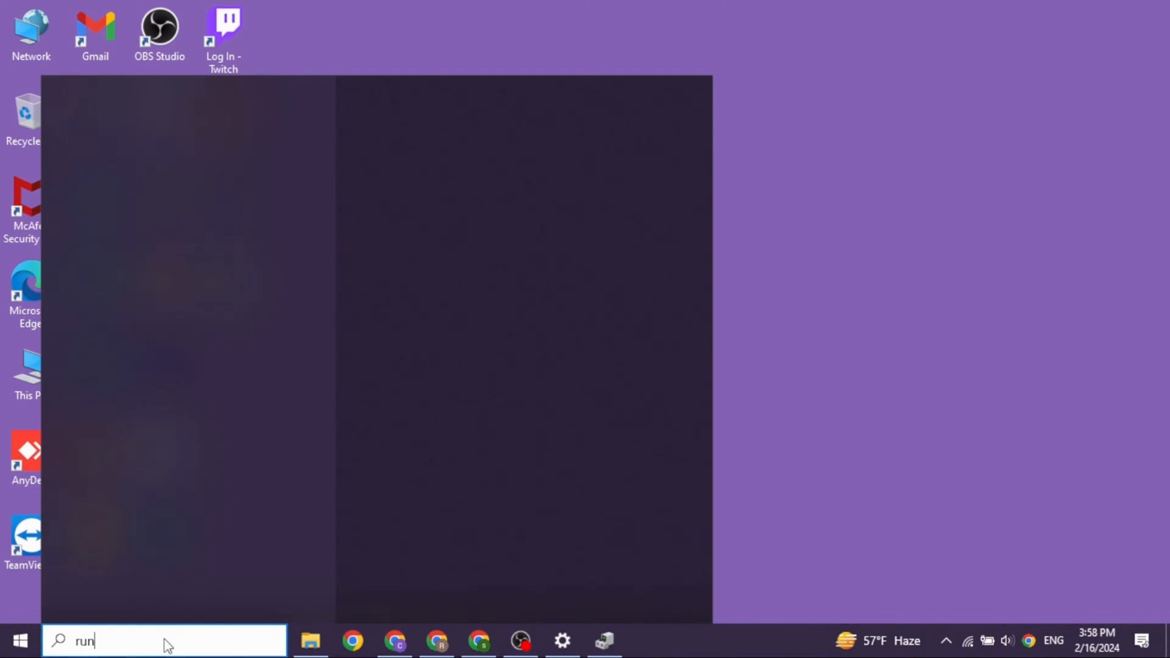
pyautogui.write('run')
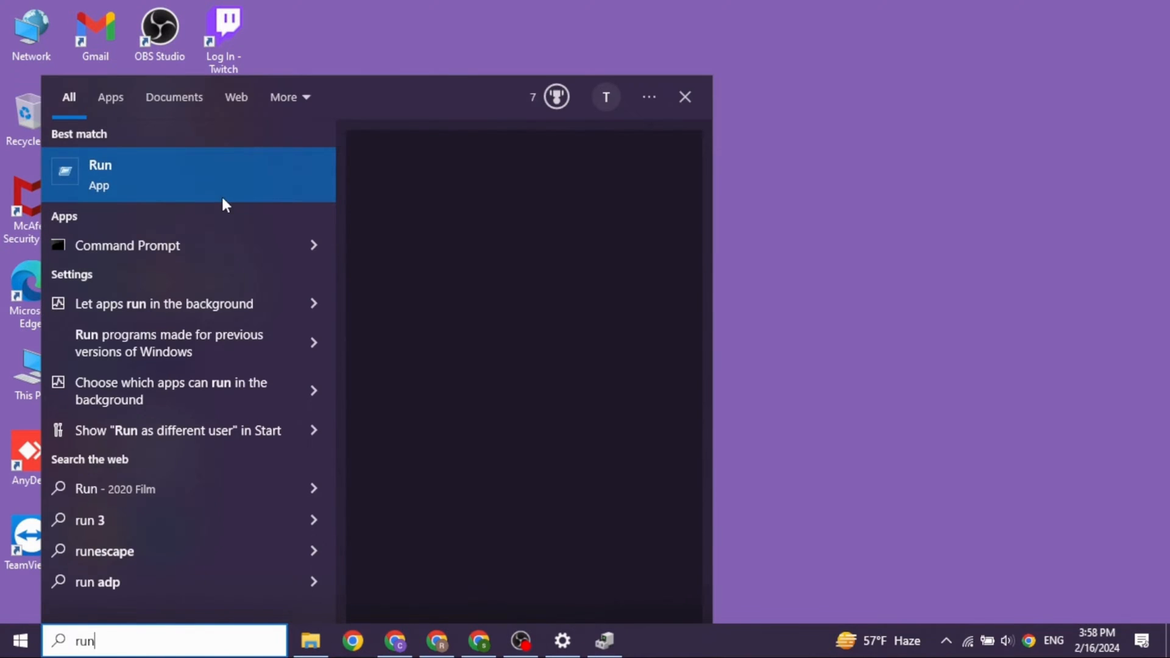
pyautogui.click(190, 175)
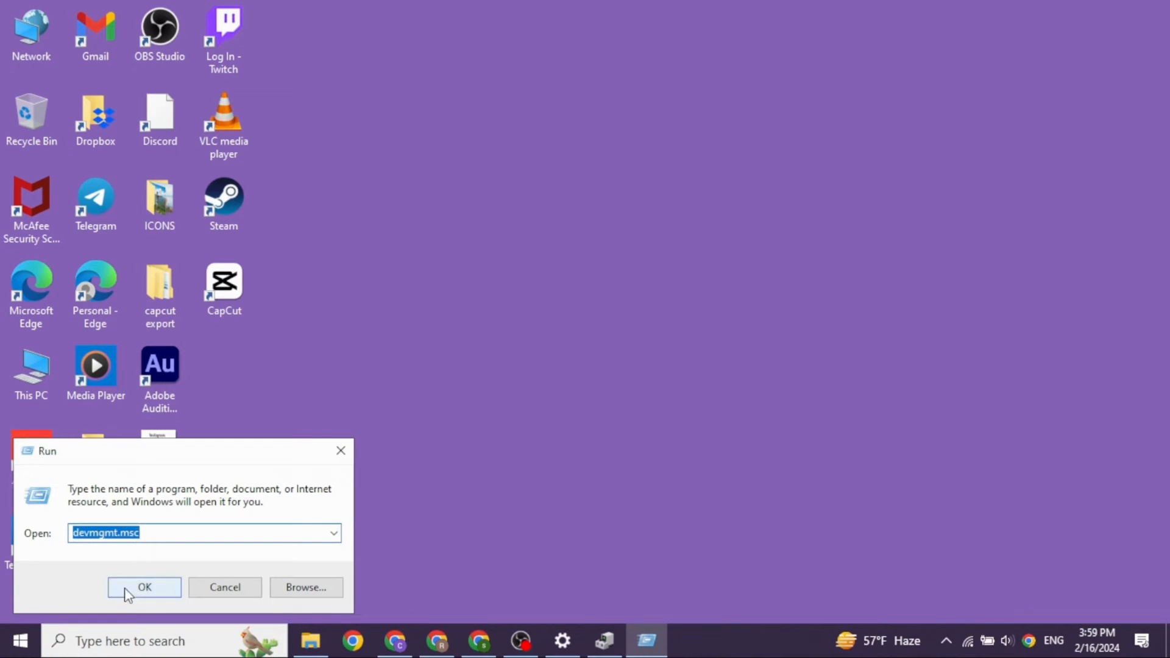
pyautogui.click(143, 587)
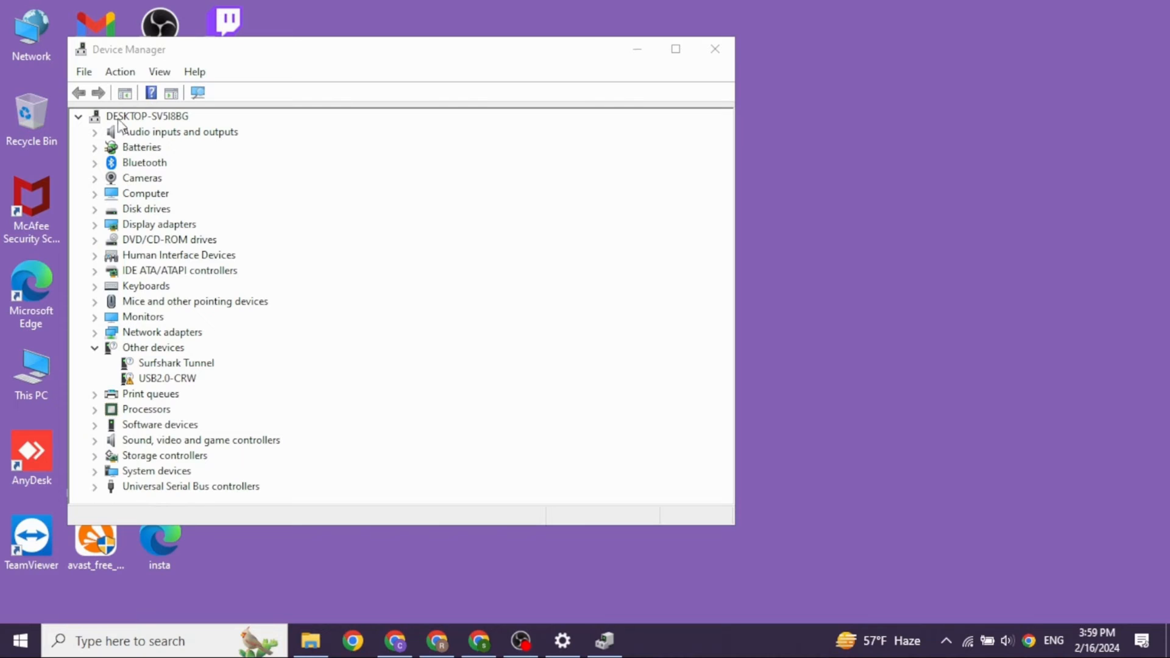
pyautogui.moveTo(96, 233)
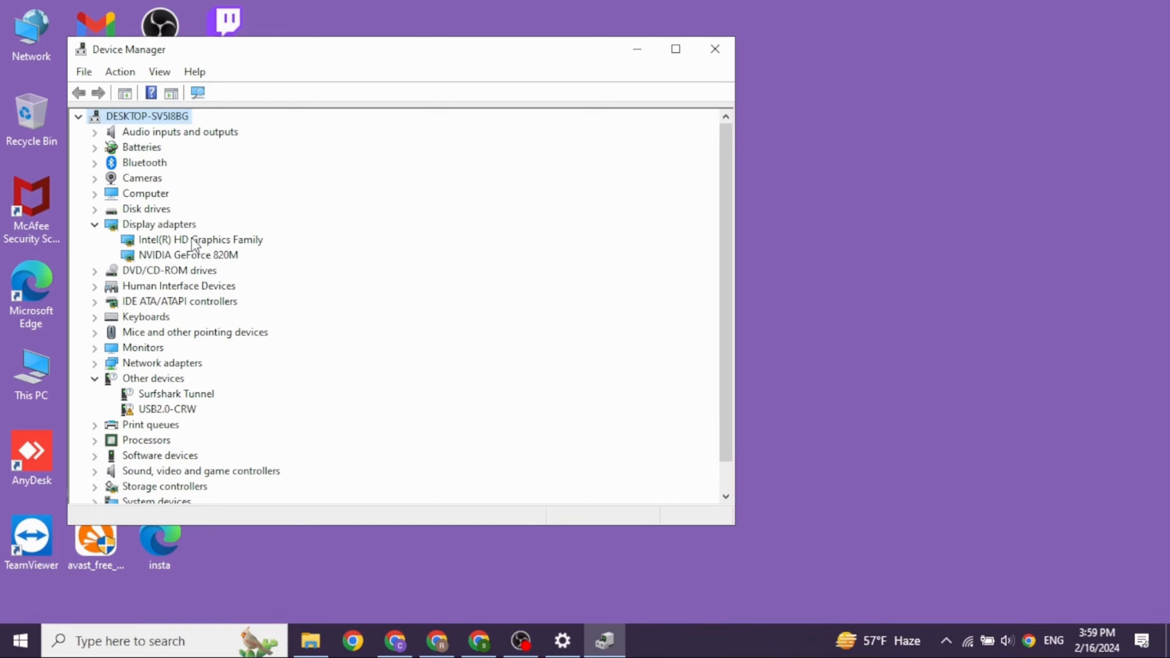
# Step: Search automatically for an Intel(R) HD Graphics Family driver update; the best driver is already installed
pyautogui.rightClick(200, 239)
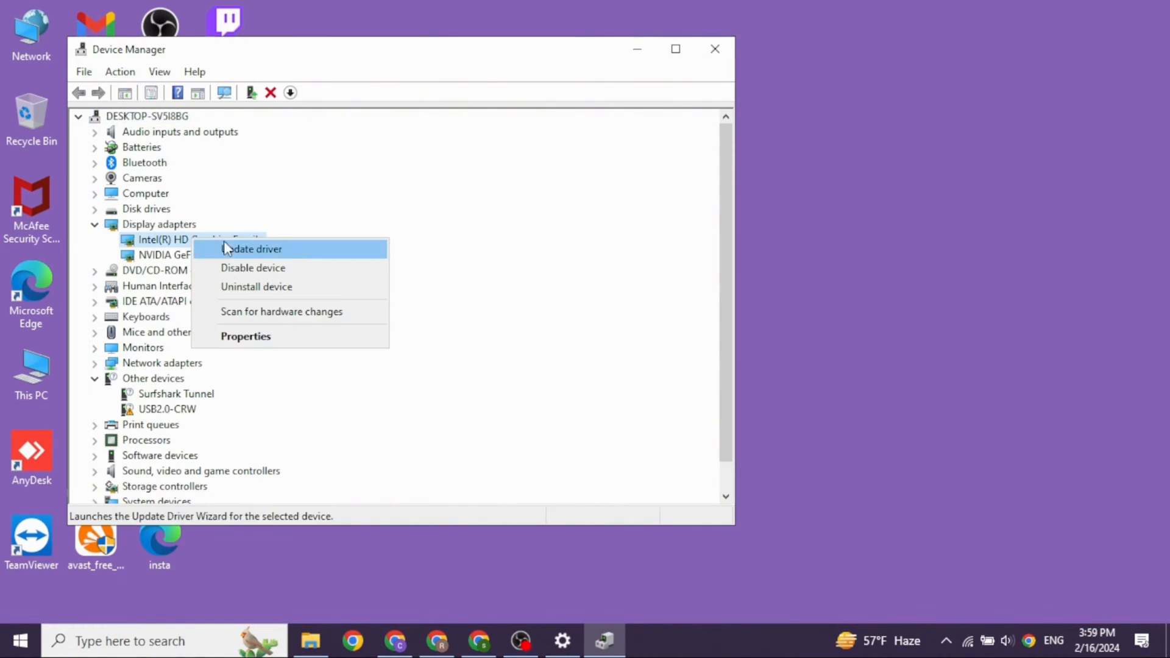
pyautogui.click(252, 249)
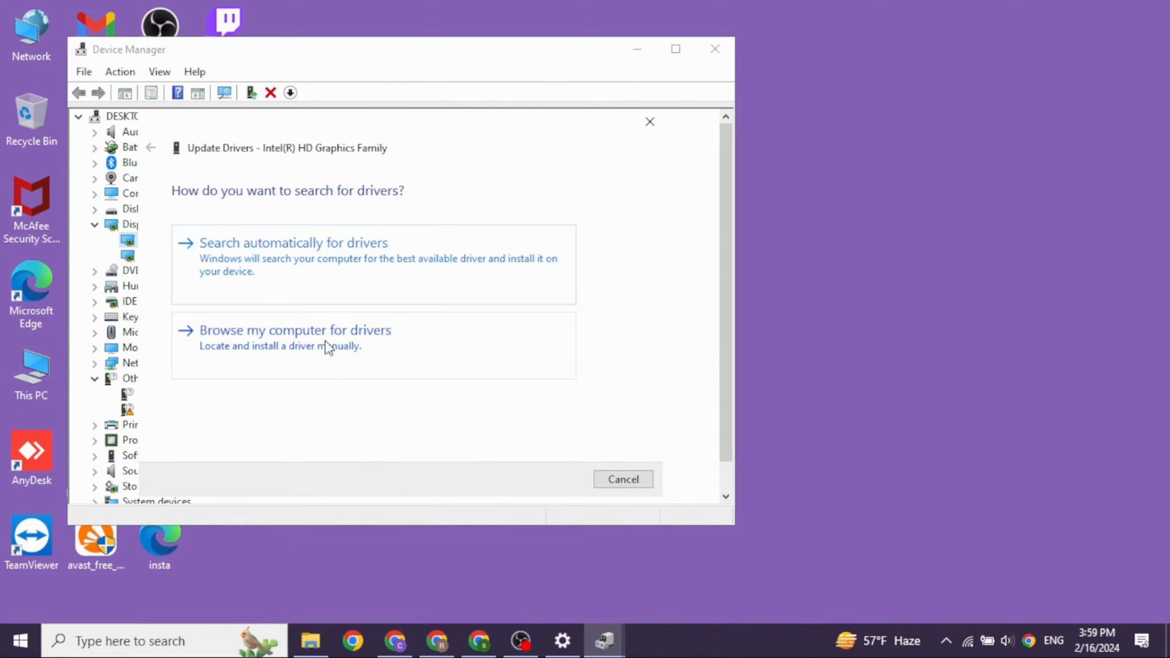
pyautogui.click(294, 243)
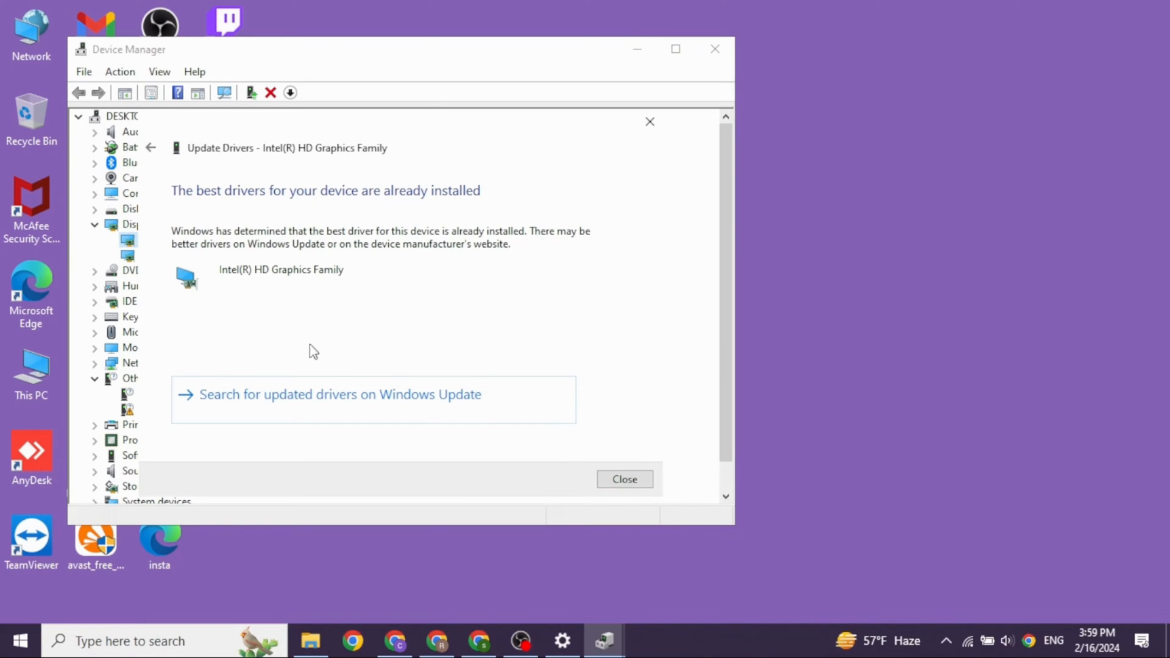
pyautogui.moveTo(269, 223)
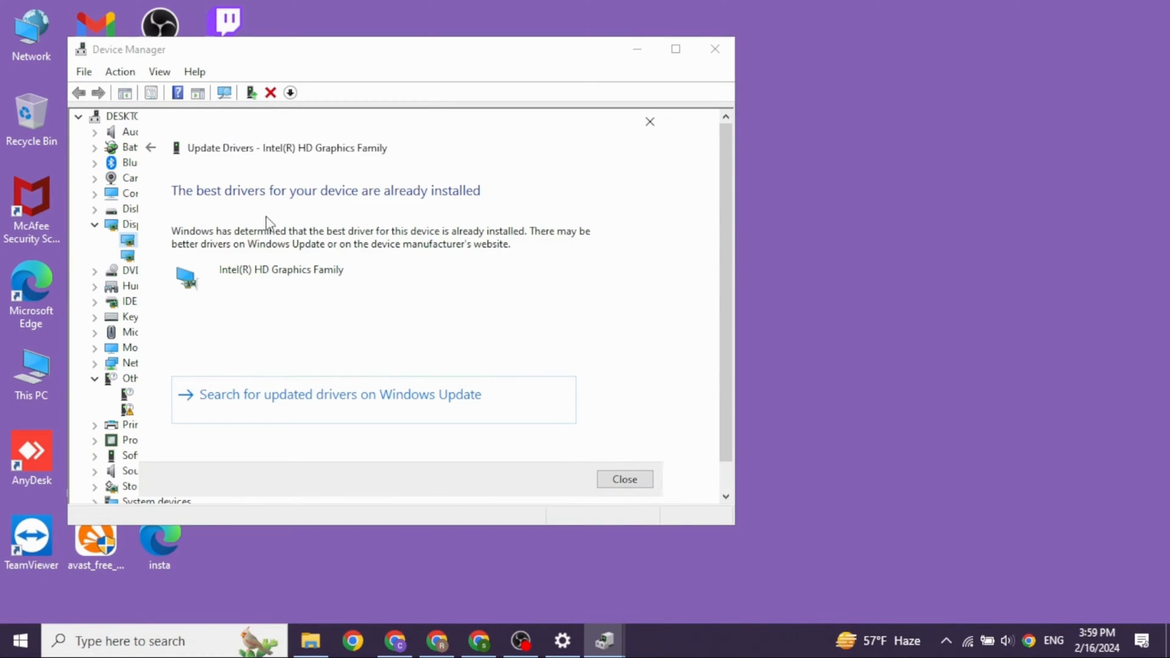
pyautogui.moveTo(612, 125)
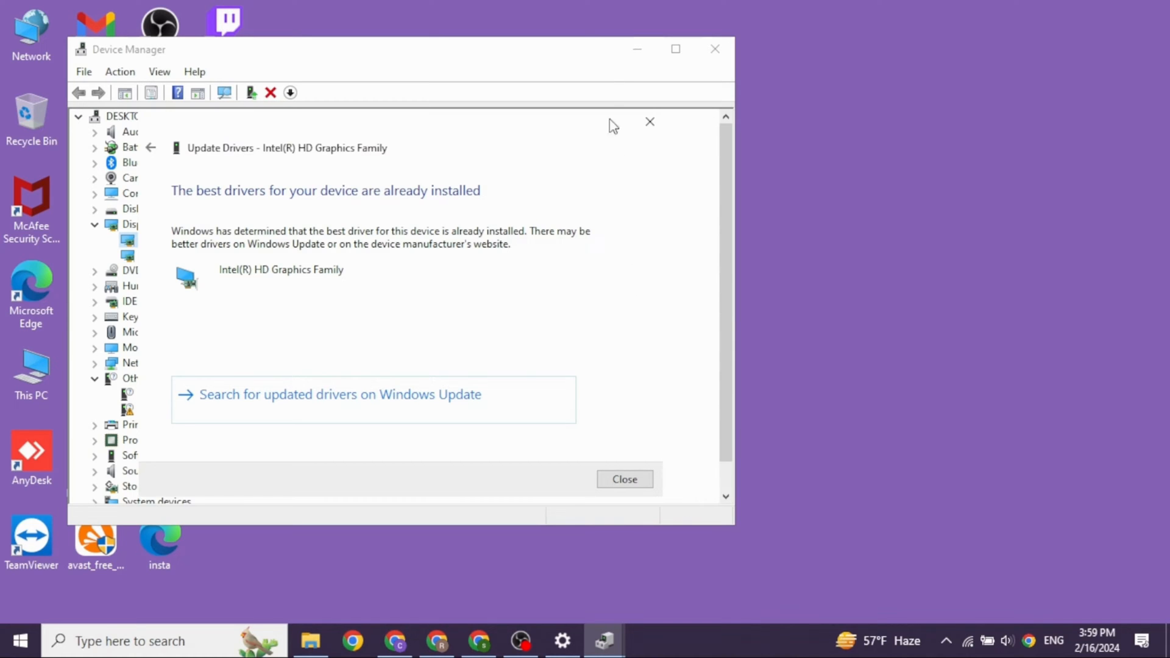
pyautogui.moveTo(650, 121)
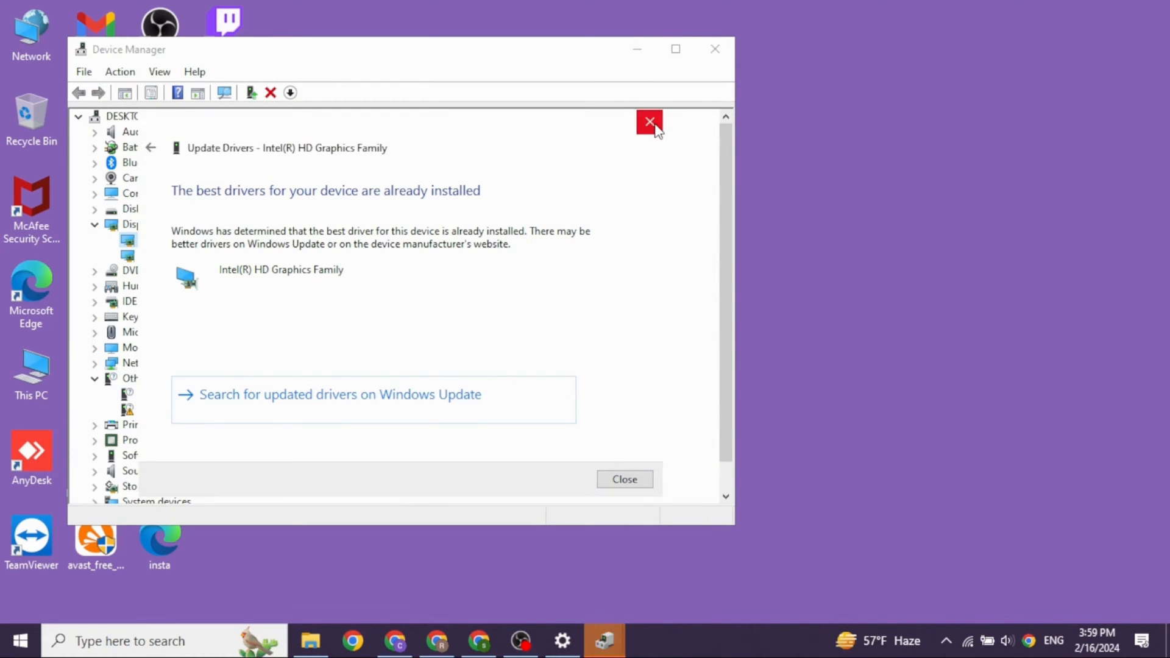
# Step: Close the driver update results and open Update & Security in Settings
pyautogui.click(648, 121)
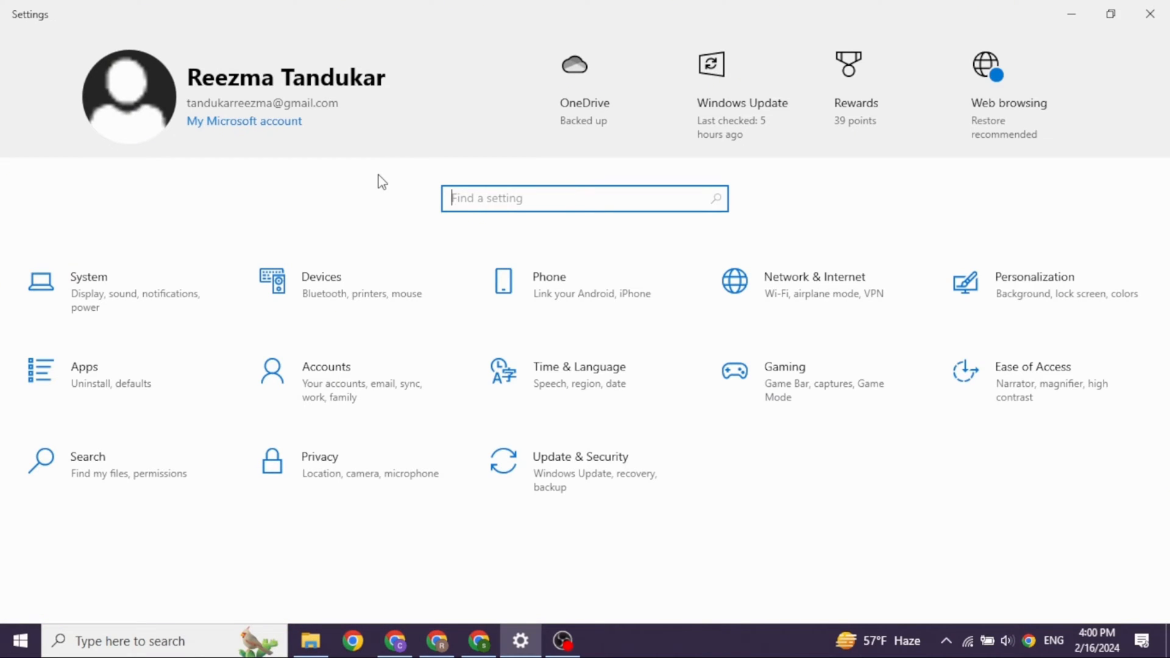
pyautogui.moveTo(589, 521)
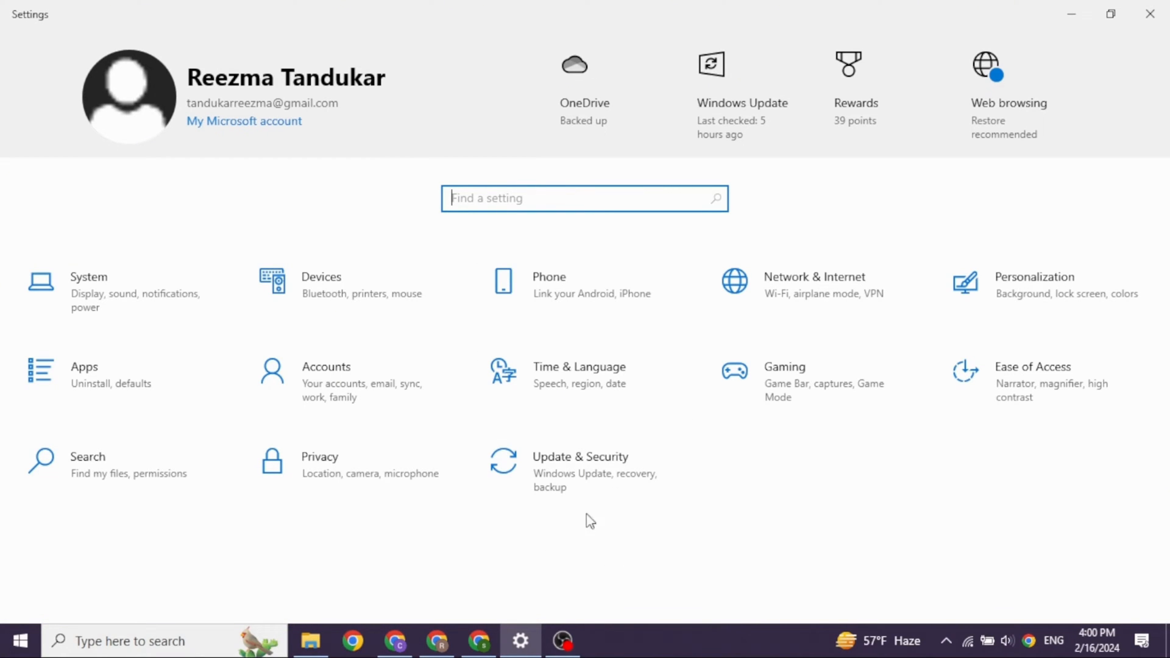
pyautogui.click(581, 457)
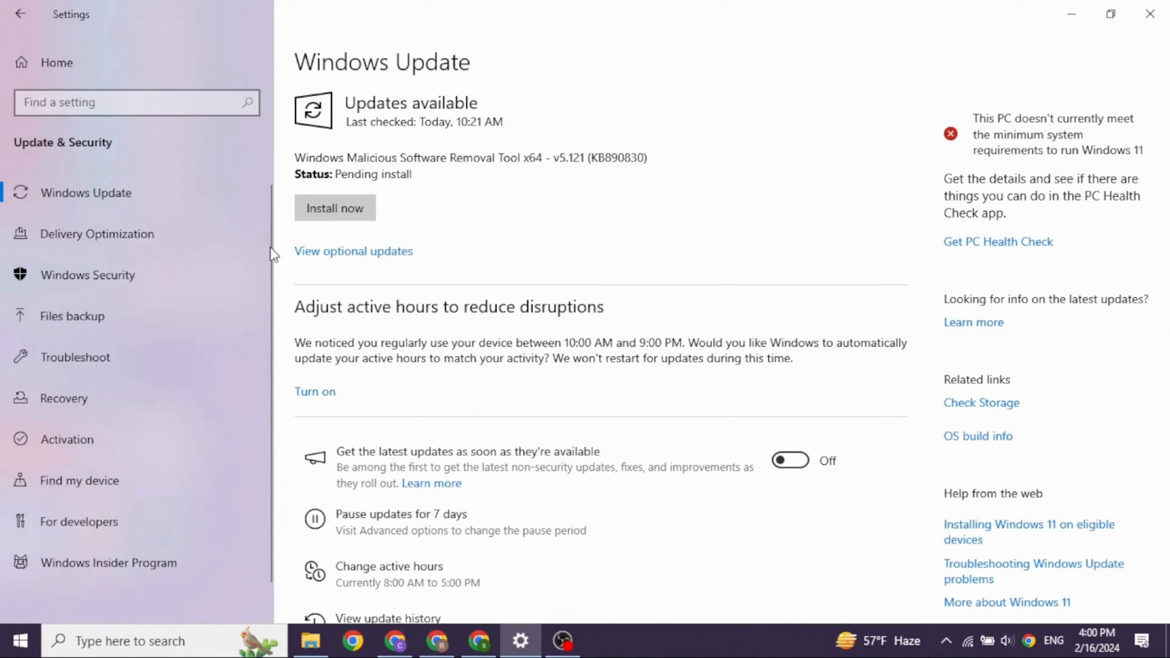
pyautogui.moveTo(401, 202)
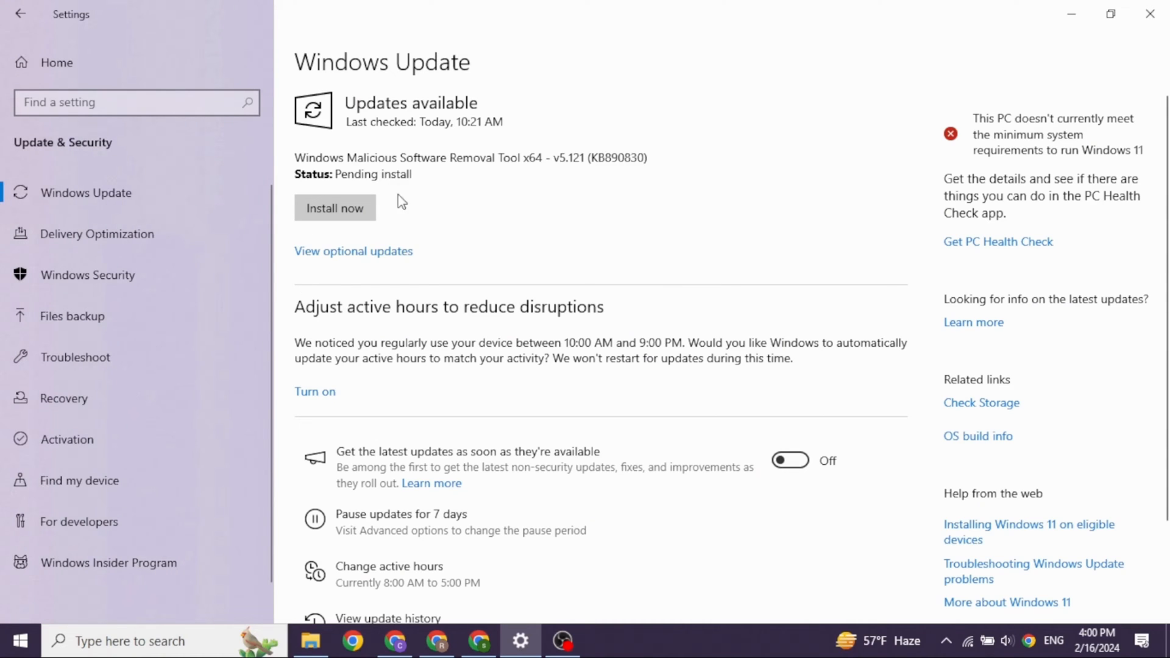
pyautogui.moveTo(333, 202)
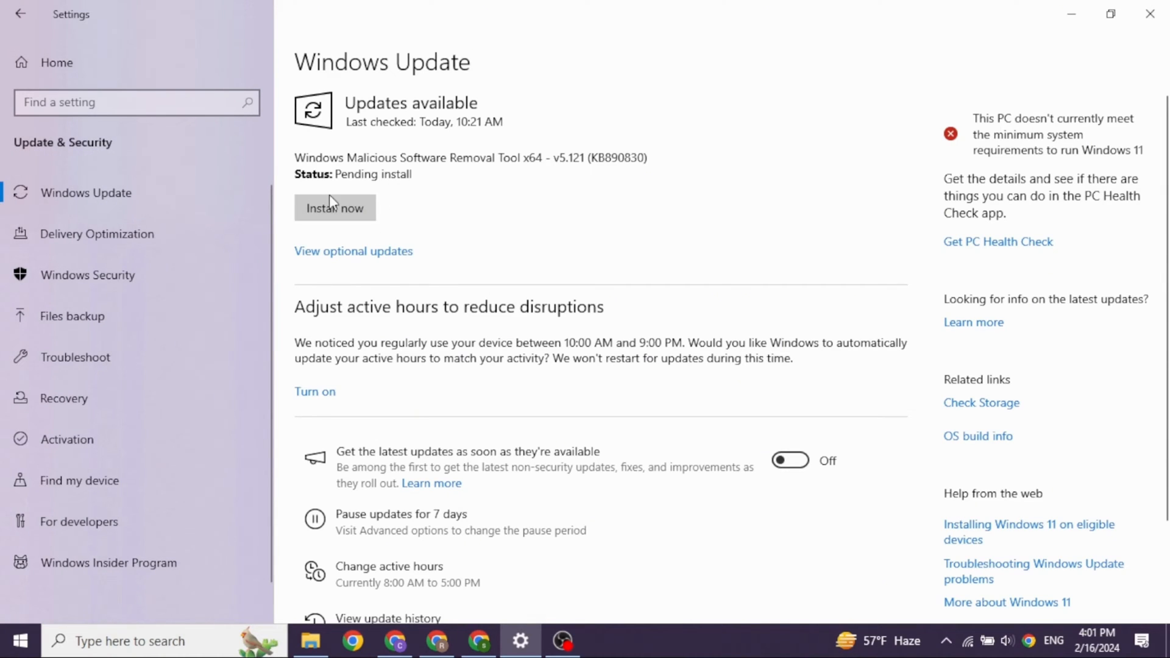
pyautogui.moveTo(336, 246)
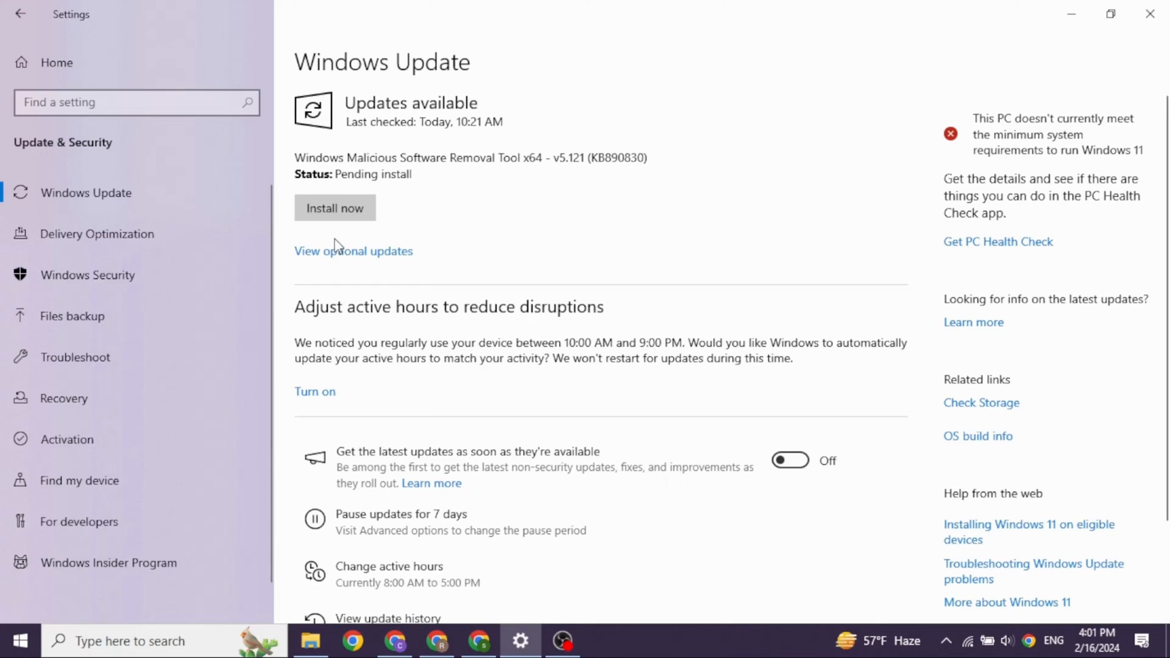
# Step: Tick the second INTEL System driver under optional driver updates
pyautogui.click(353, 250)
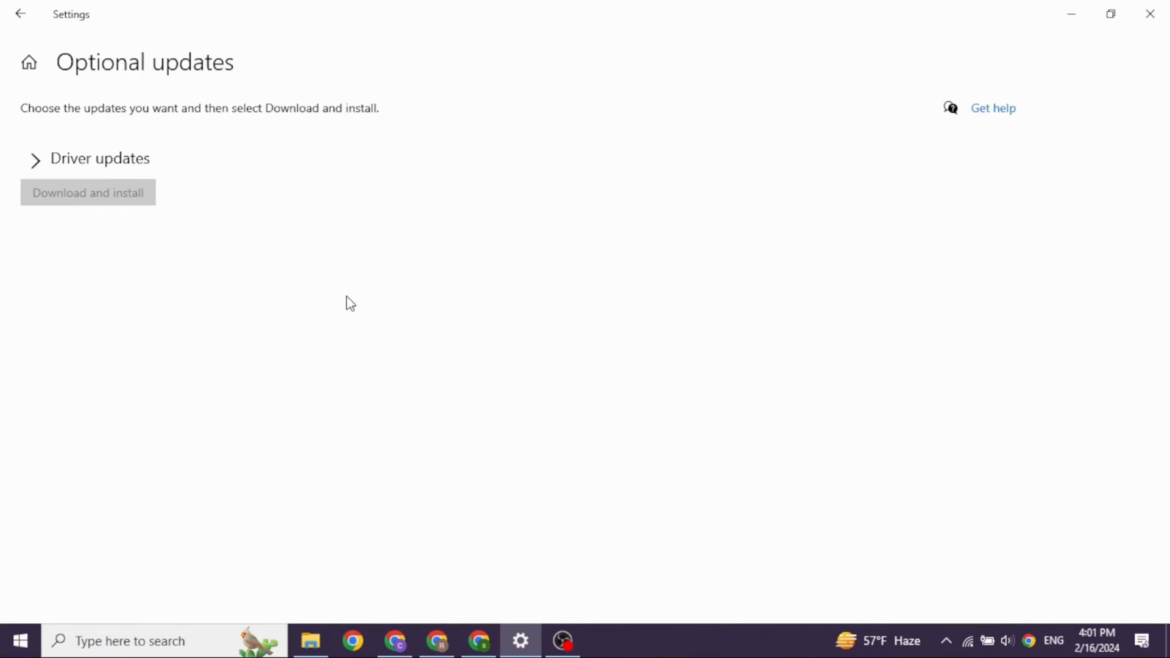
pyautogui.click(34, 158)
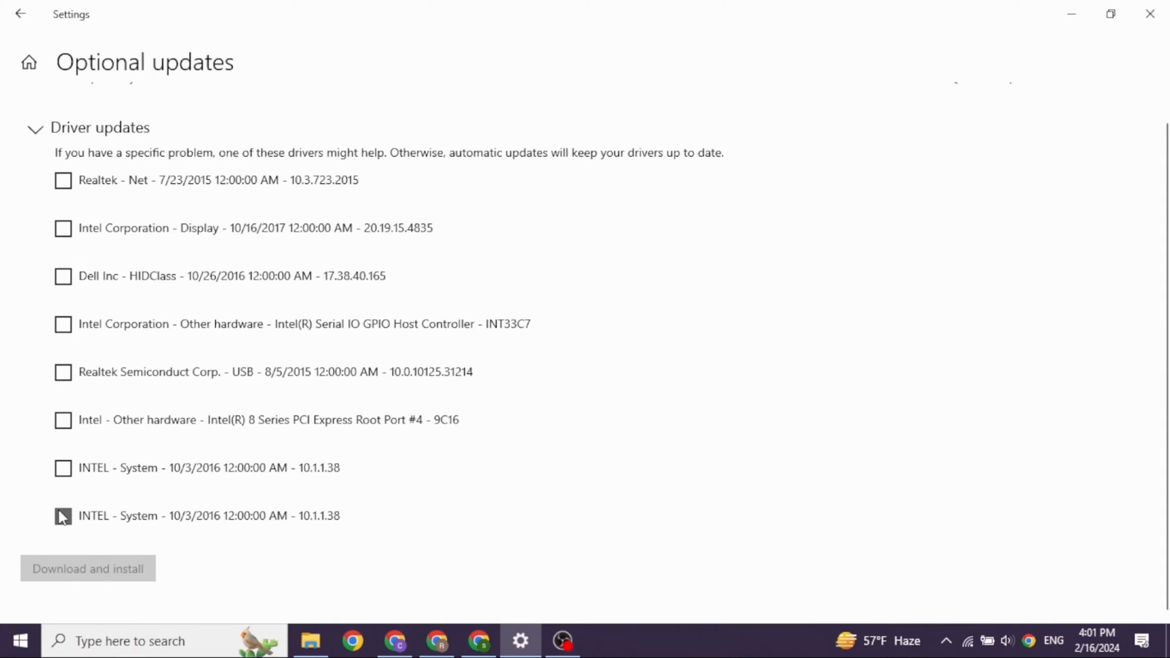
pyautogui.click(64, 515)
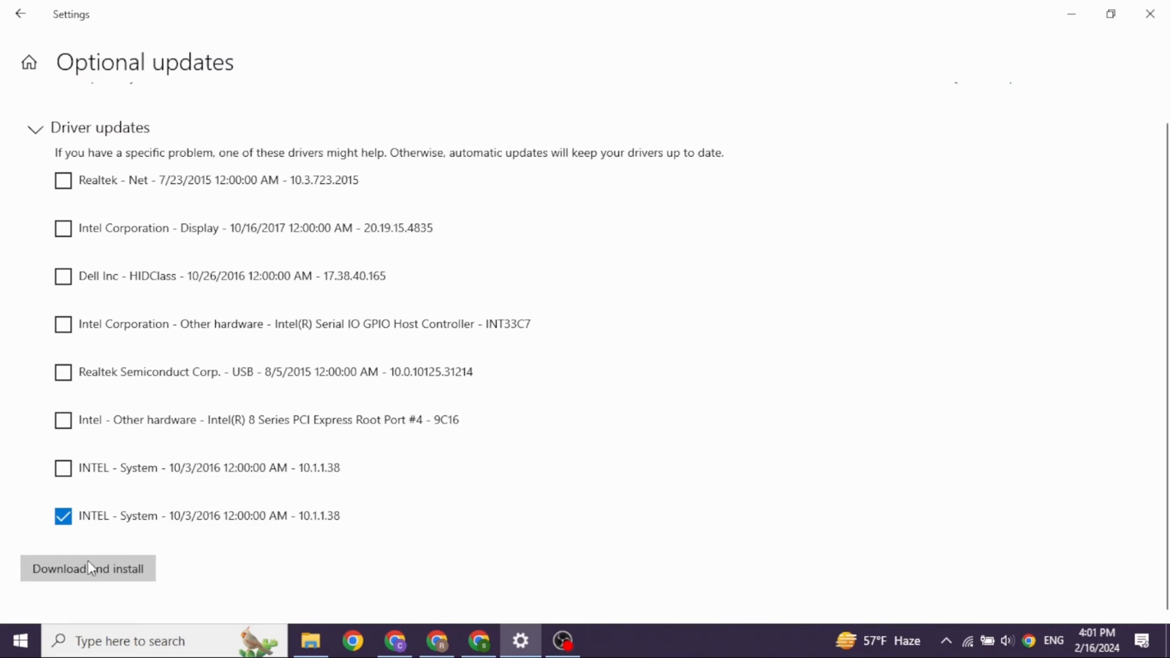
pyautogui.moveTo(103, 559)
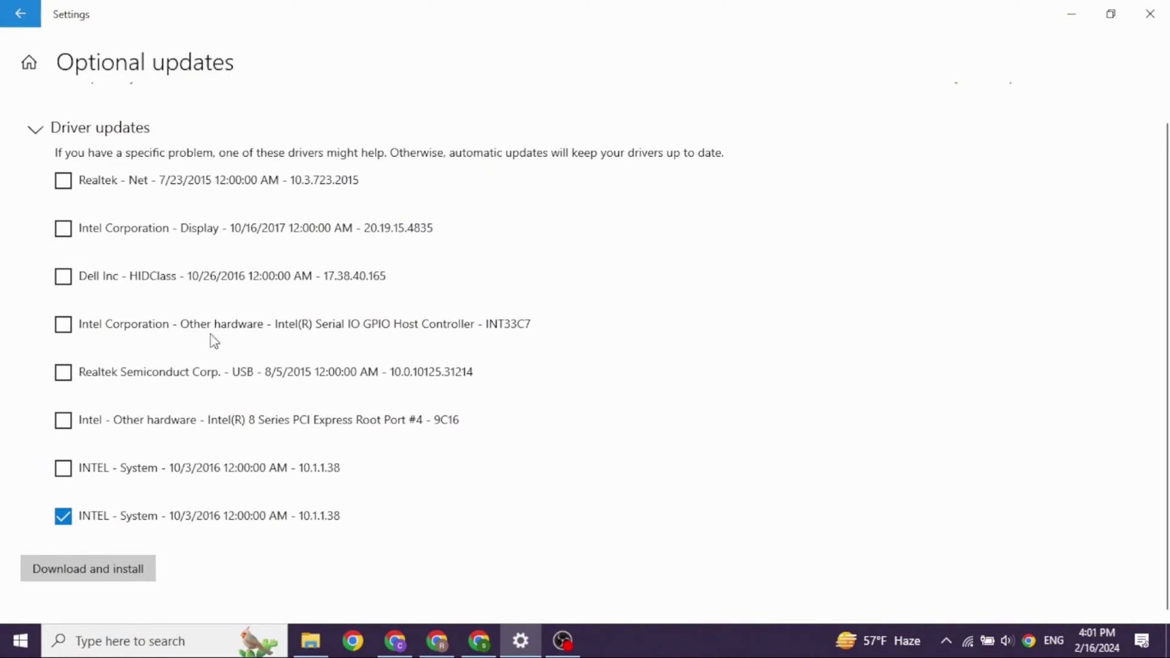
# Step: Return to Windows Update and open the update history
pyautogui.click(20, 13)
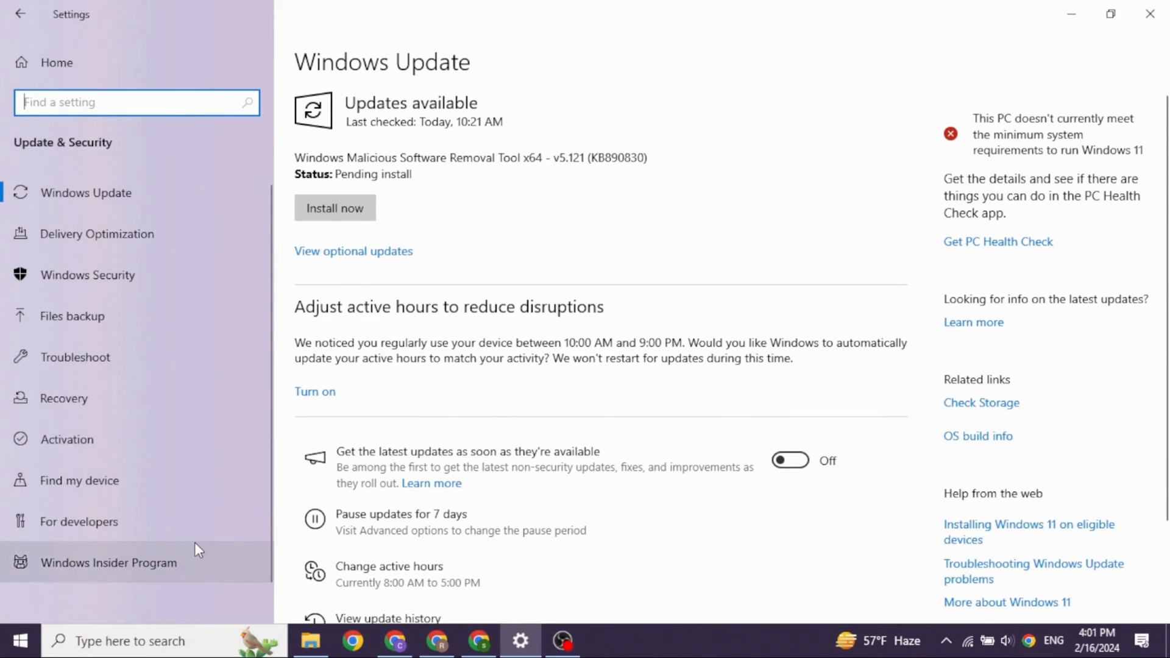
pyautogui.moveTo(438, 415)
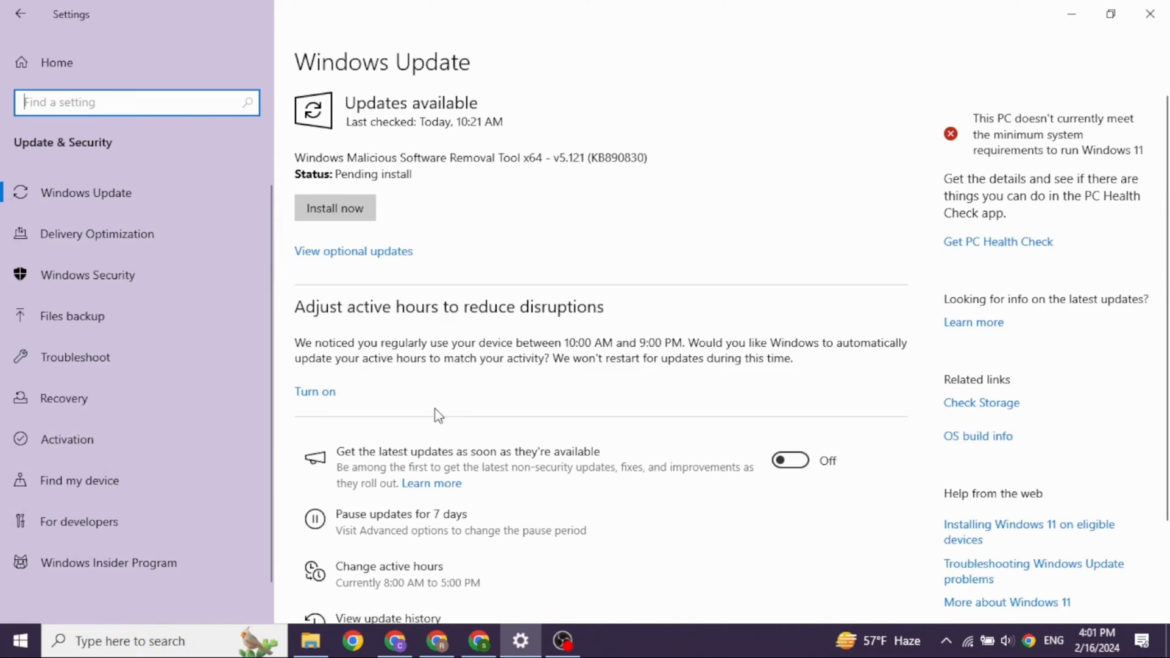
pyautogui.scroll(-3)
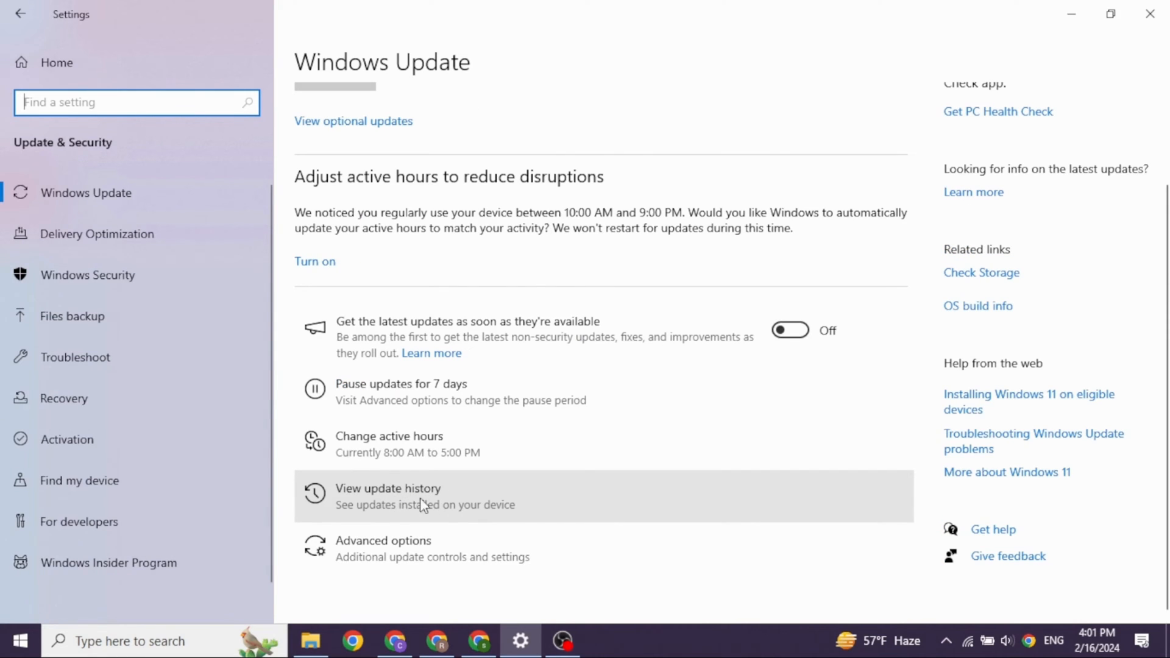
pyautogui.click(388, 488)
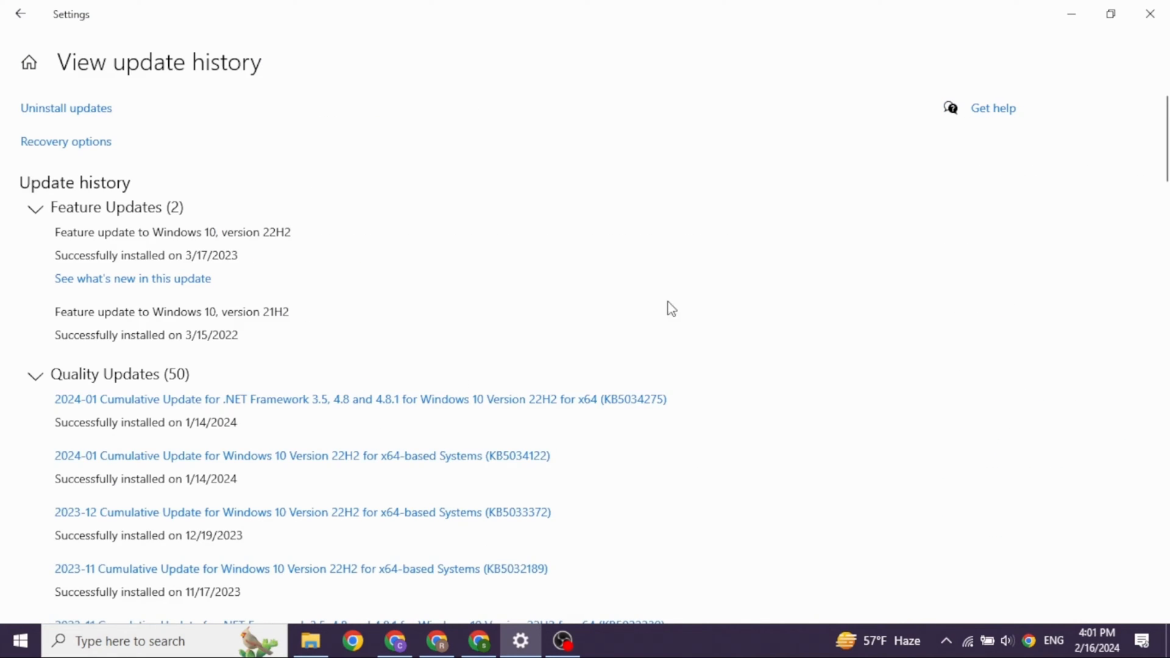
pyautogui.moveTo(133, 178)
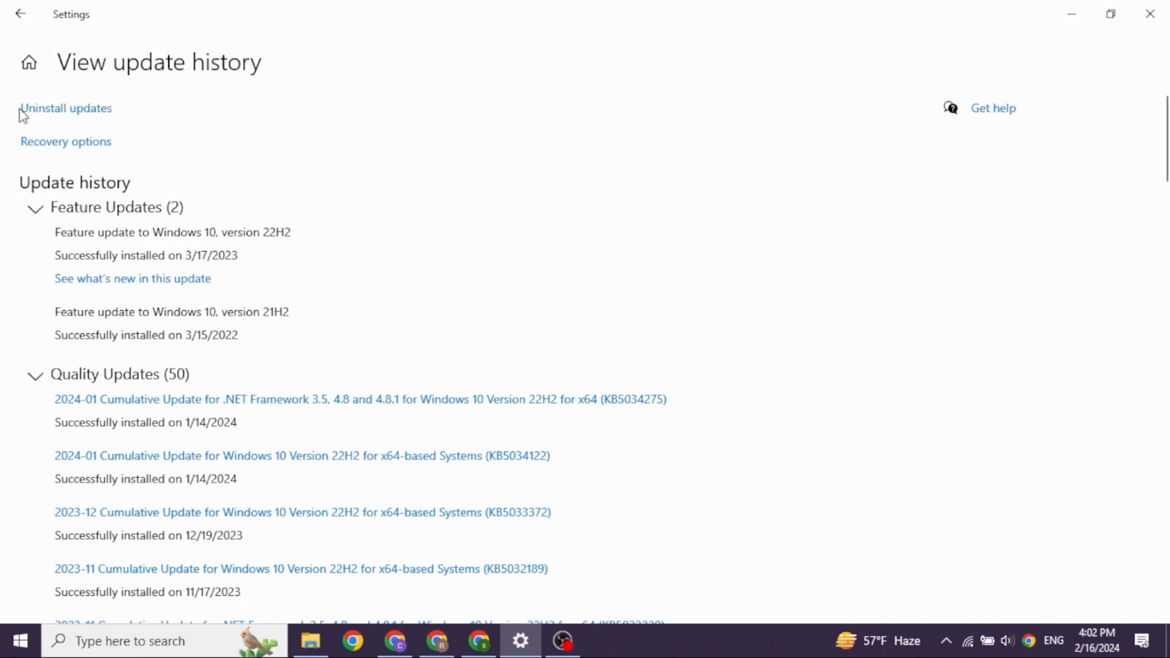
pyautogui.moveTo(66, 115)
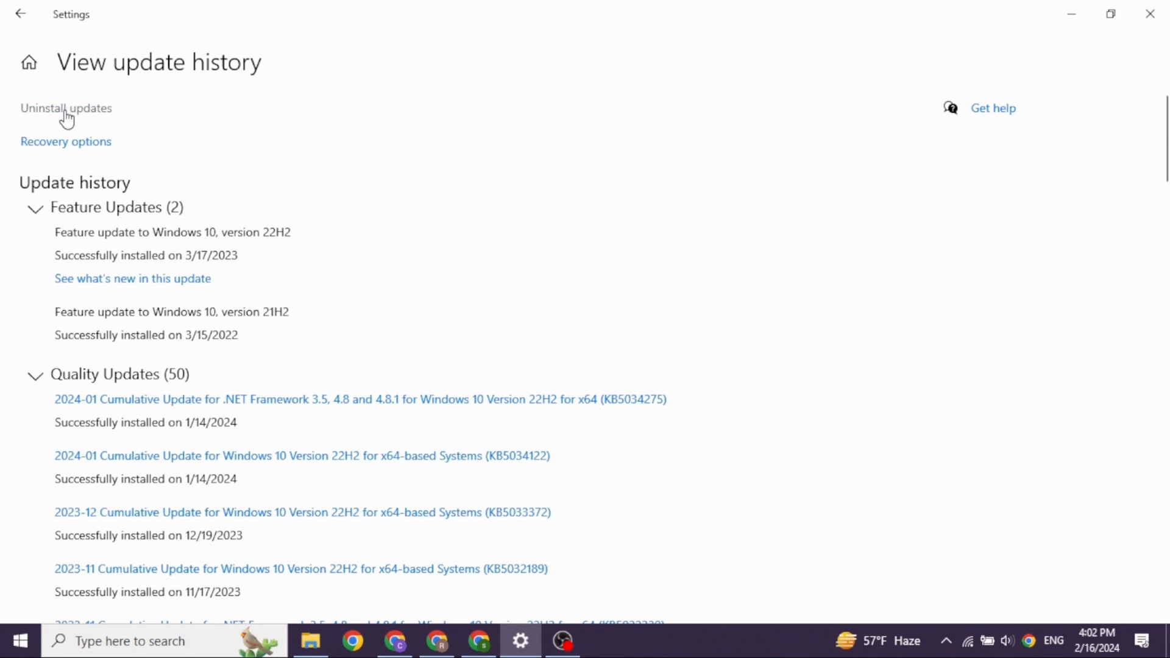